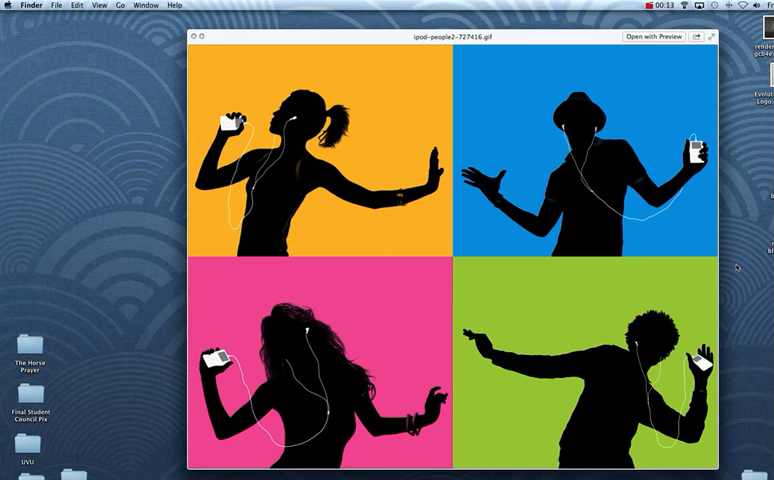
# Step: Close the reference ad preview and launch Photoshop from the man's photo in the iPod folder
pyautogui.click(200, 36)
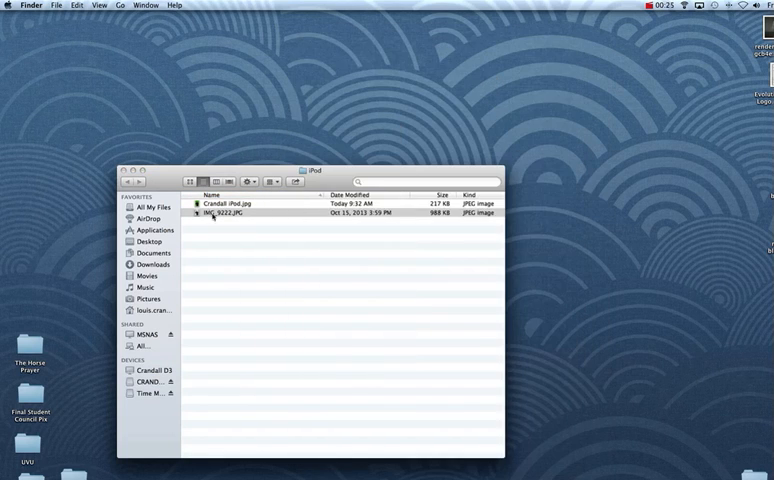
pyautogui.doubleClick(230, 204)
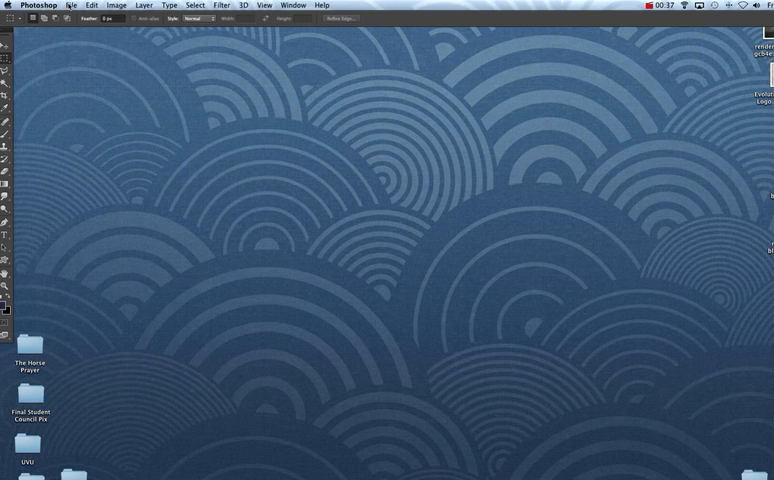
# Step: Open the man's photo via File > Open and duplicate its Background layer
pyautogui.click(68, 6)
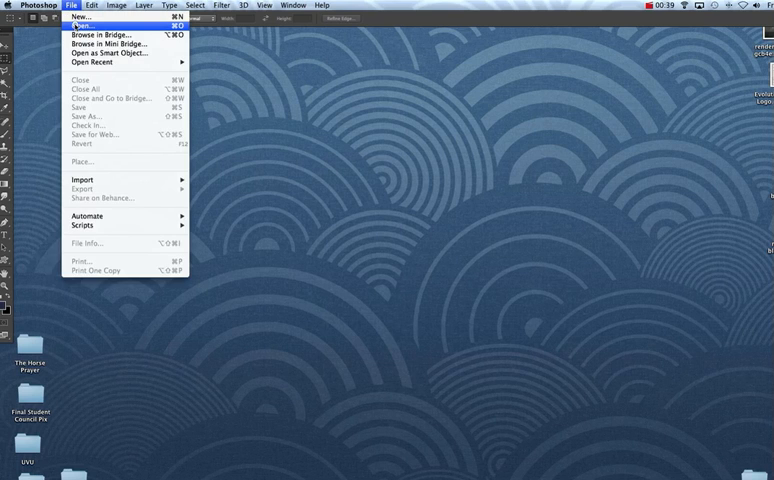
pyautogui.click(82, 24)
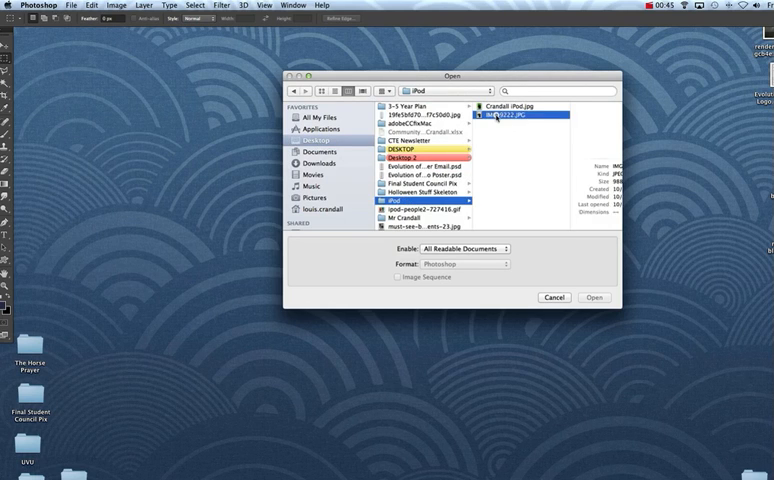
pyautogui.click(598, 296)
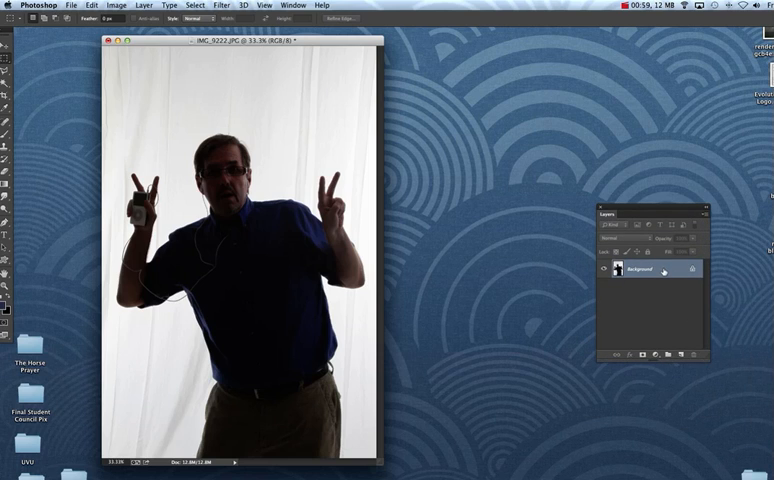
pyautogui.rightClick(664, 272)
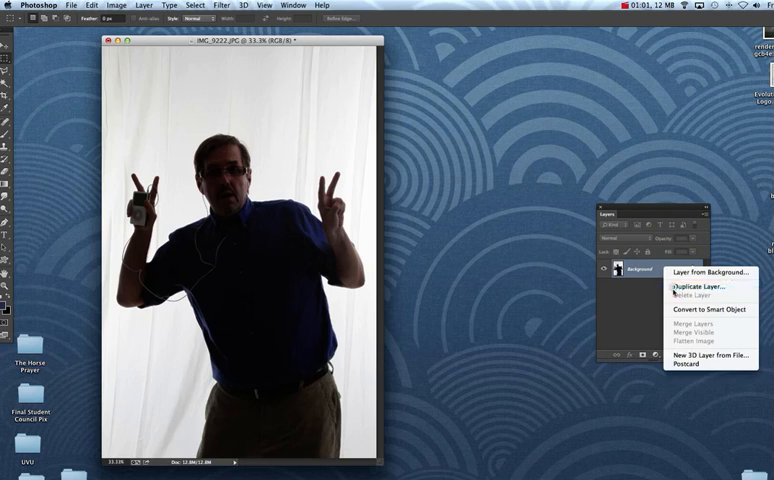
pyautogui.click(692, 292)
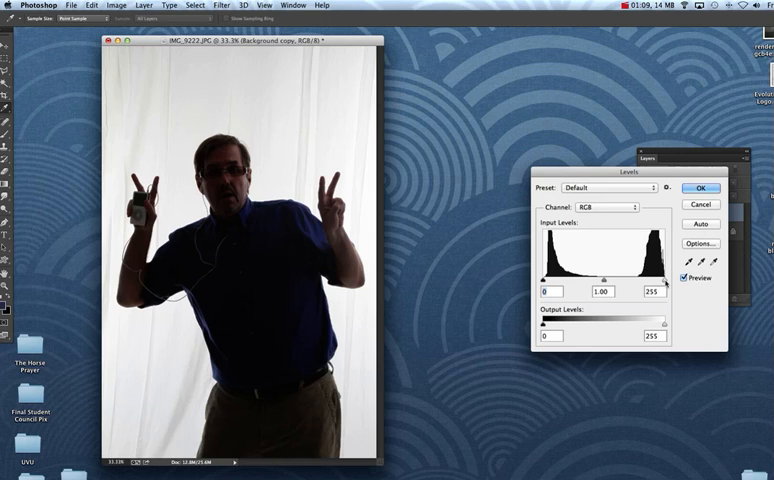
# Step: Drag the Levels input sliders inward until the man is solid black and the curtain pure white
pyautogui.moveTo(656, 292); pyautogui.dragTo(636, 292)
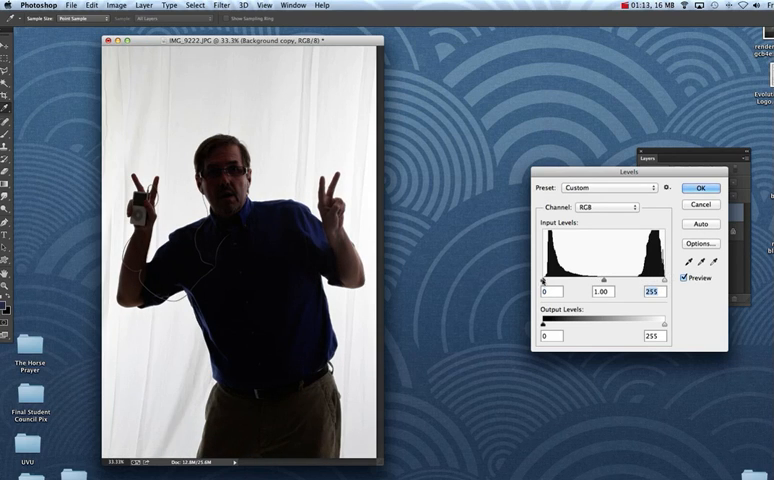
pyautogui.moveTo(546, 292); pyautogui.dragTo(580, 292)
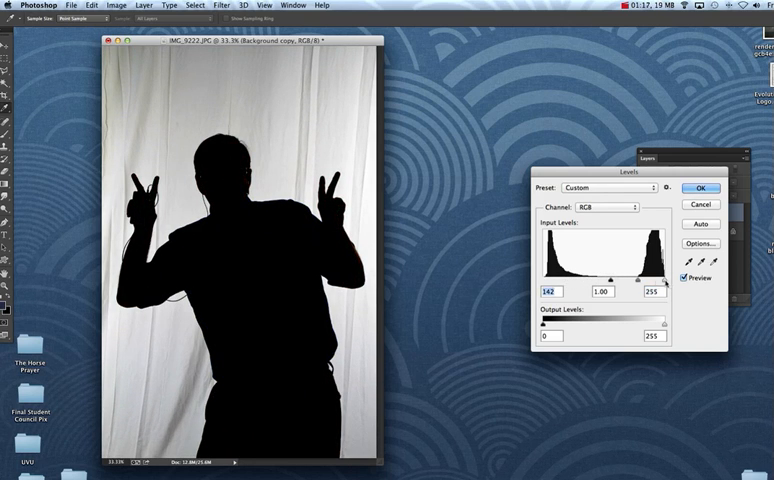
pyautogui.moveTo(658, 272); pyautogui.dragTo(648, 272)
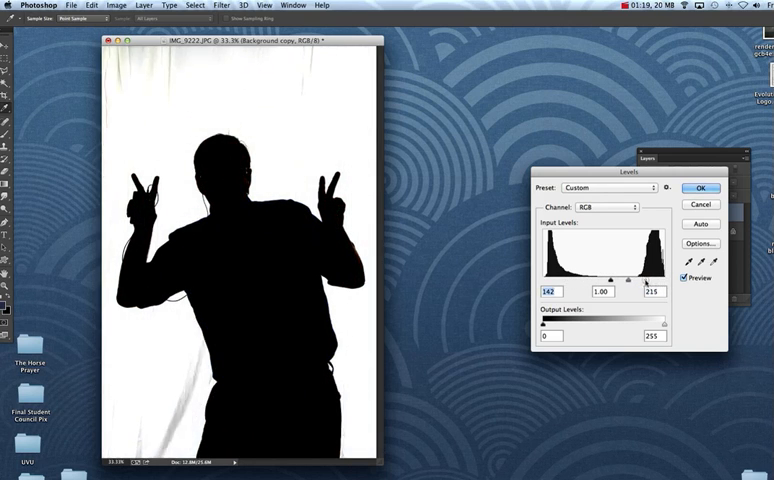
pyautogui.moveTo(652, 268); pyautogui.dragTo(648, 268)
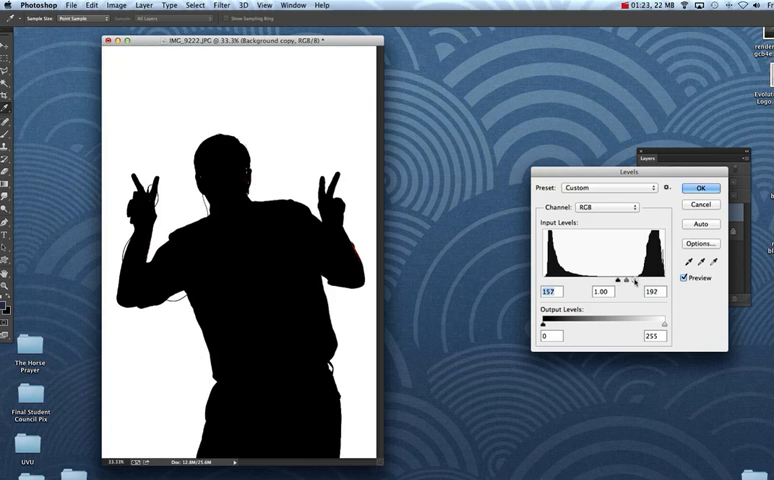
pyautogui.moveTo(600, 284); pyautogui.dragTo(624, 284)
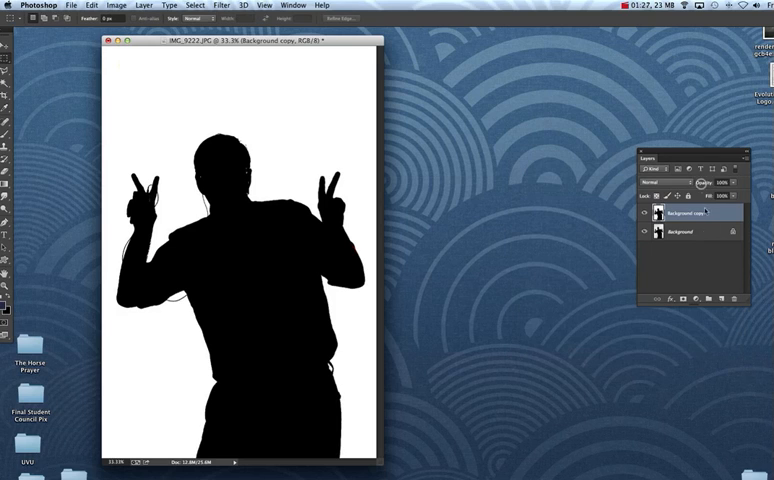
# Step: Convert the Background into Layer 0 and brighten it with Levels until the curtain turns white
pyautogui.click(690, 232)
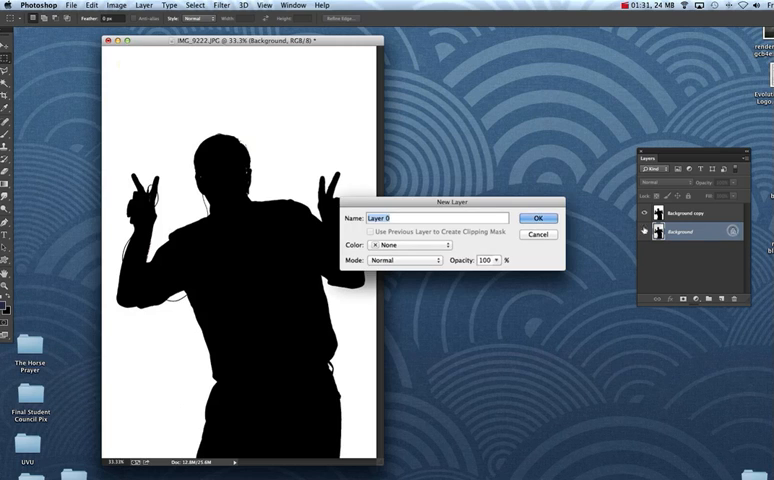
pyautogui.click(540, 218)
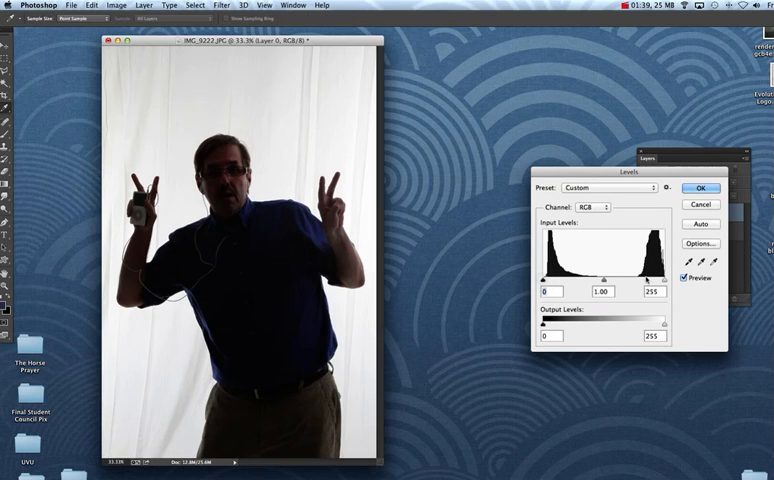
pyautogui.moveTo(644, 276); pyautogui.dragTo(604, 276)
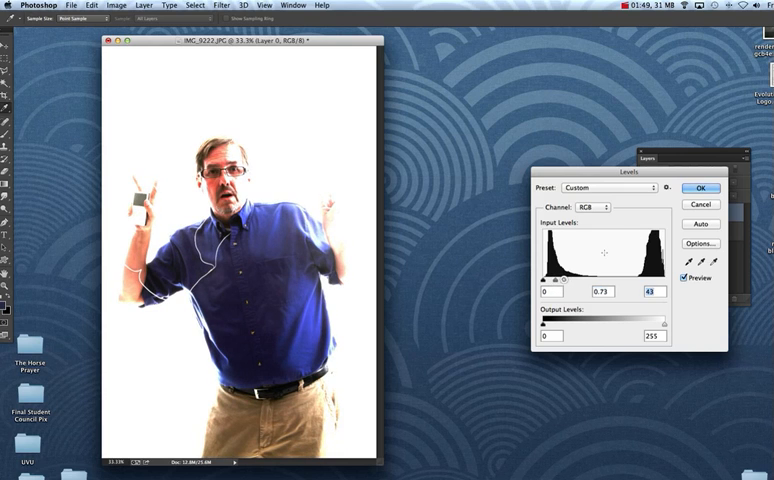
pyautogui.click(694, 188)
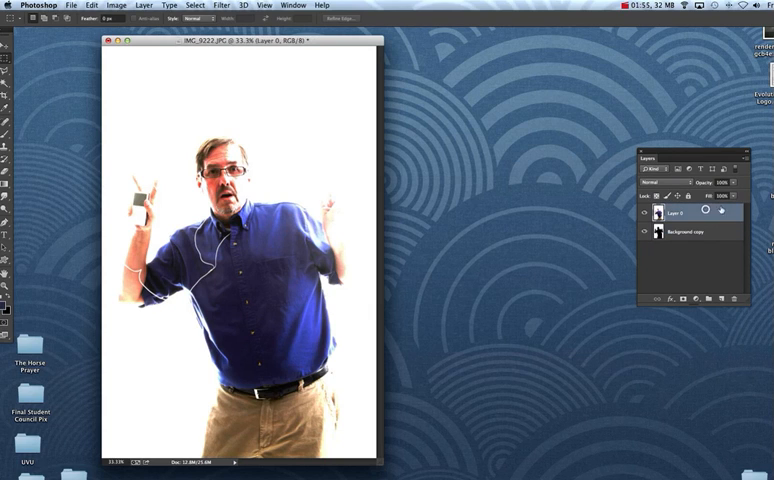
# Step: Erase the colour photo layer so only the iPod and earbud stay white over the black silhouette
pyautogui.click(660, 212)
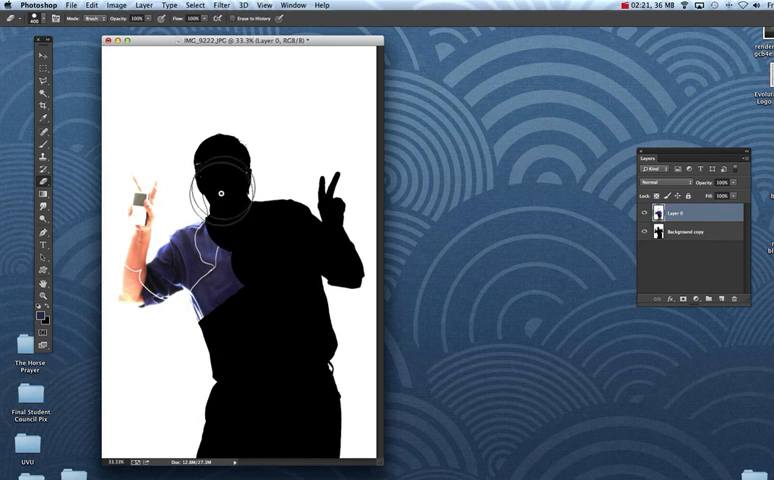
pyautogui.moveTo(218, 190); pyautogui.dragTo(218, 308)
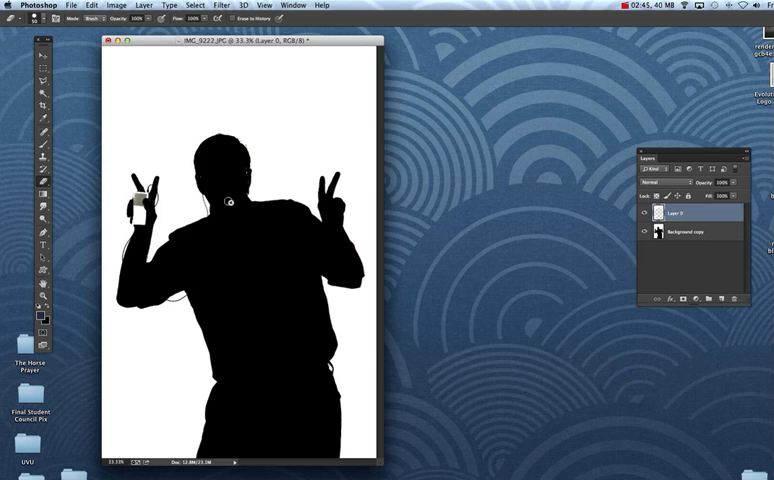
pyautogui.moveTo(338, 250)
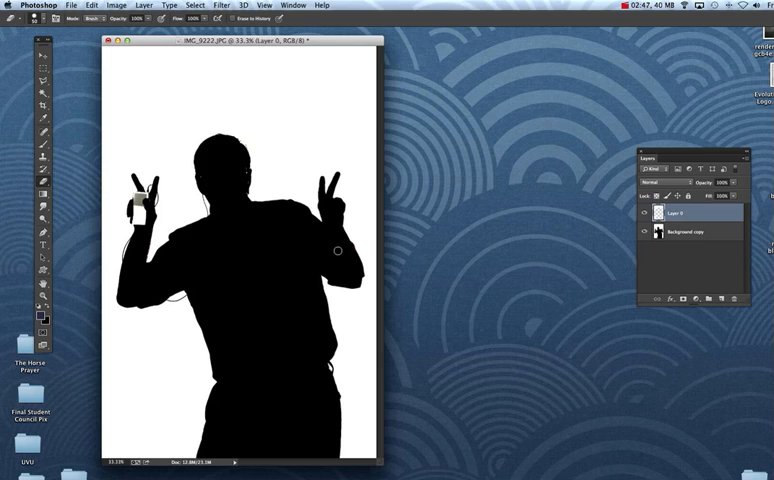
pyautogui.moveTo(696, 216)
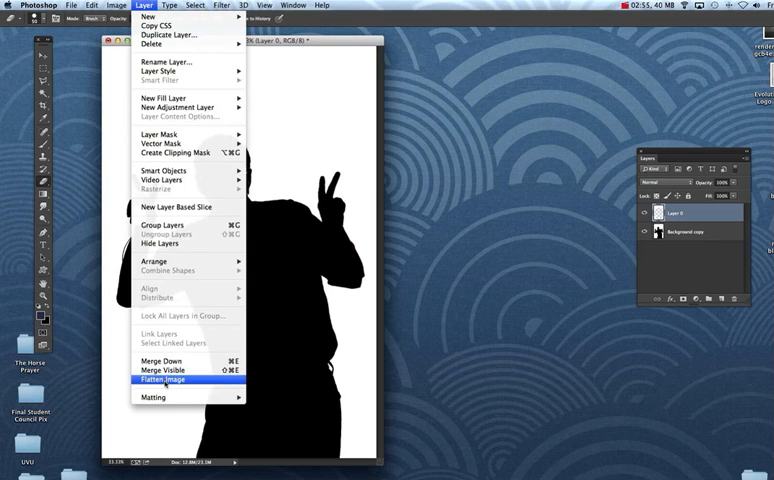
# Step: Flatten the image into one background layer and add a new empty layer above it
pyautogui.click(164, 380)
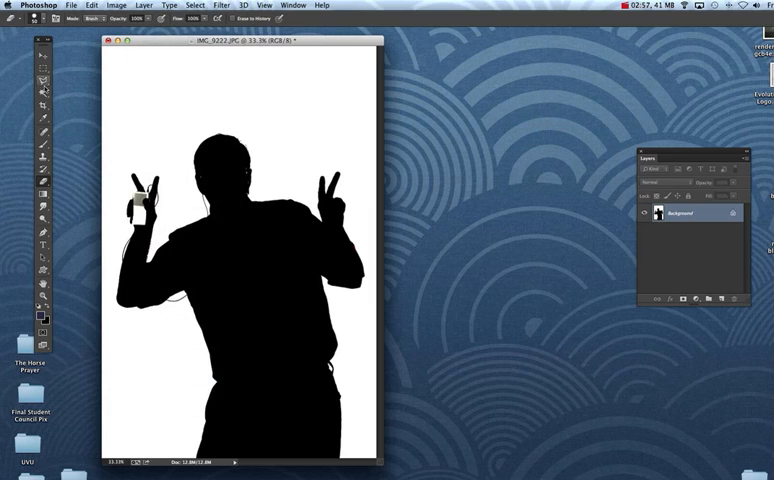
pyautogui.click(44, 88)
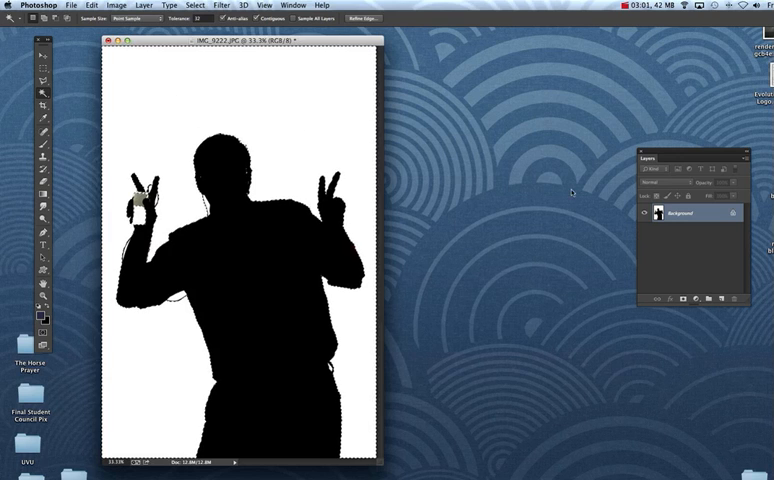
pyautogui.click(712, 298)
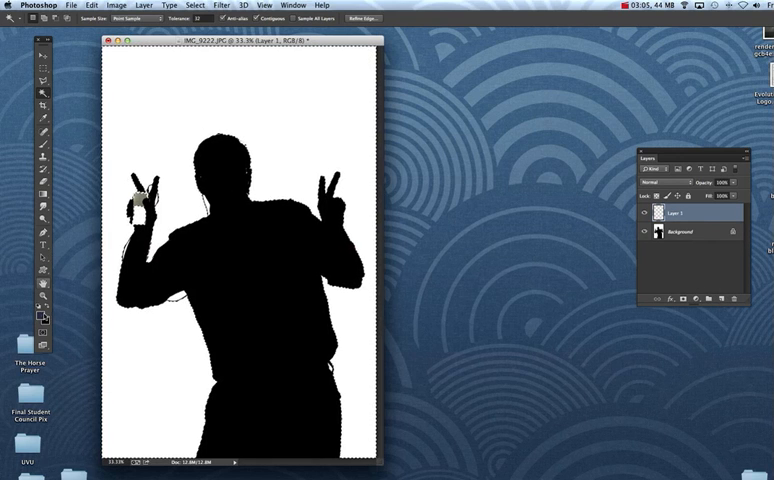
# Step: Set the foreground colour to bright green for painting the background
pyautogui.click(40, 308)
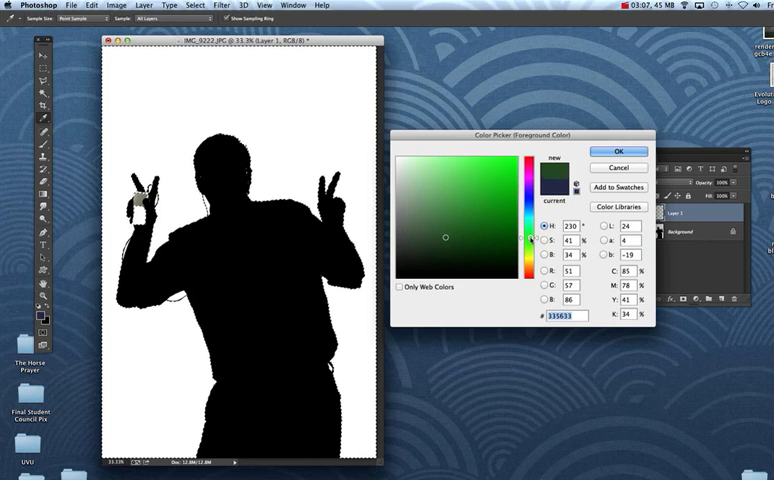
pyautogui.click(616, 152)
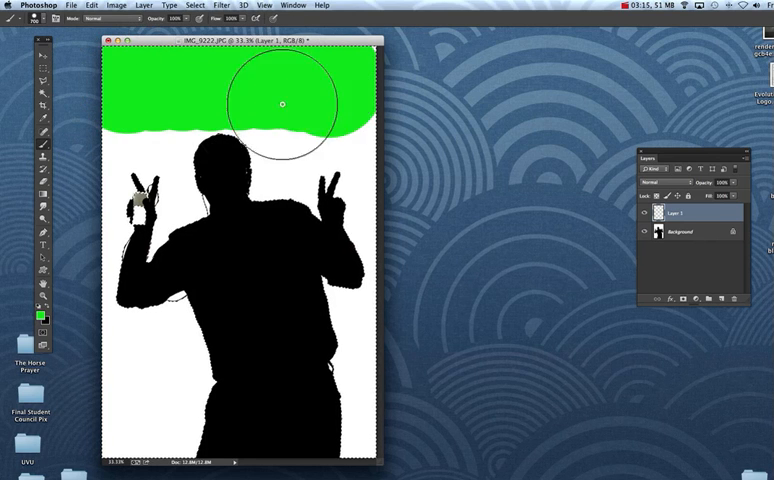
# Step: Brush bright green over the remaining white page around the silhouette, keeping the iPod white
pyautogui.moveTo(286, 100); pyautogui.dragTo(292, 322)
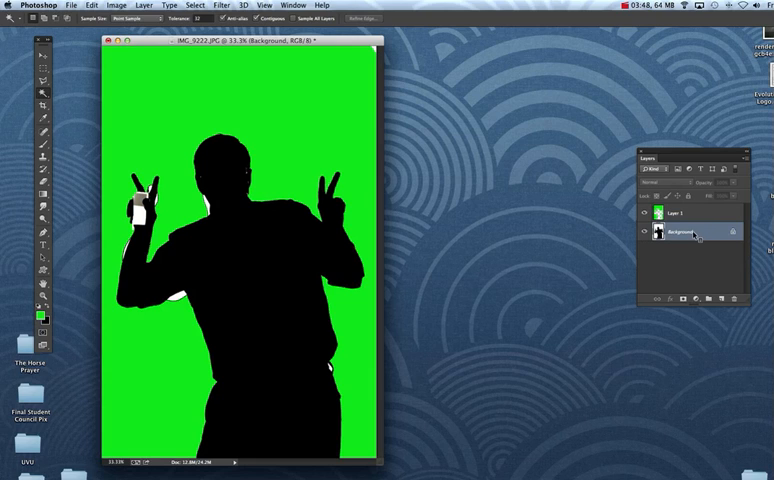
pyautogui.click(700, 232)
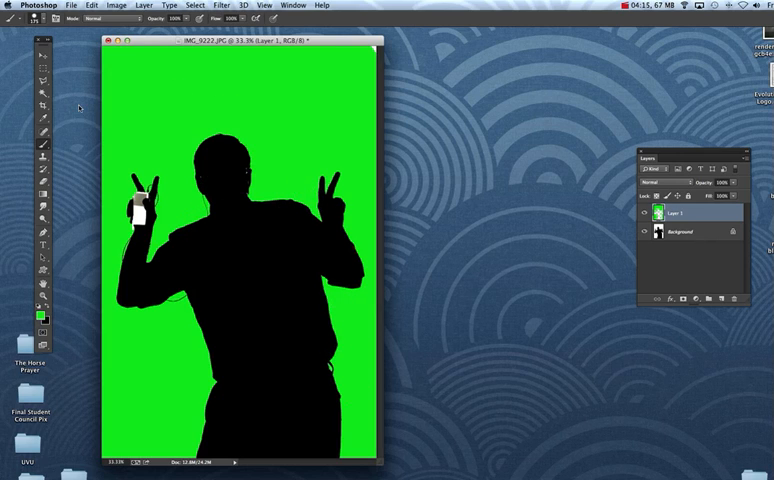
# Step: Add a new layer for the white earphone cord looping from the iPod to the head
pyautogui.click(42, 148)
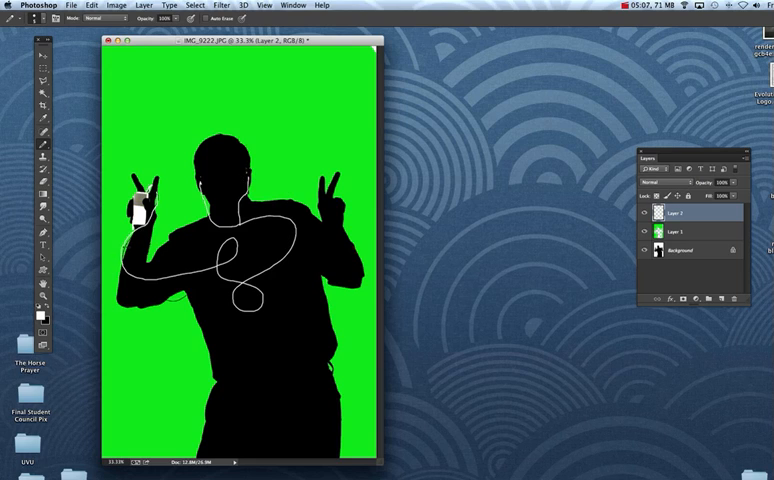
# Step: Add another layer above the cord and bring up the foreground colour picker for bright green
pyautogui.click(684, 234)
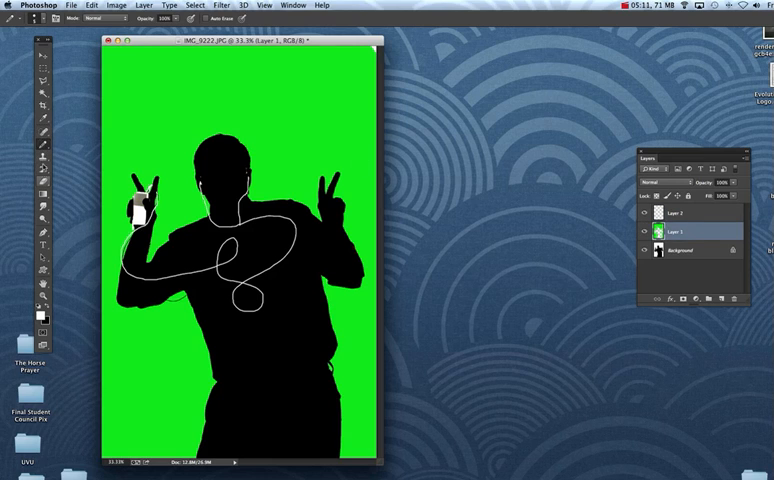
pyautogui.click(42, 144)
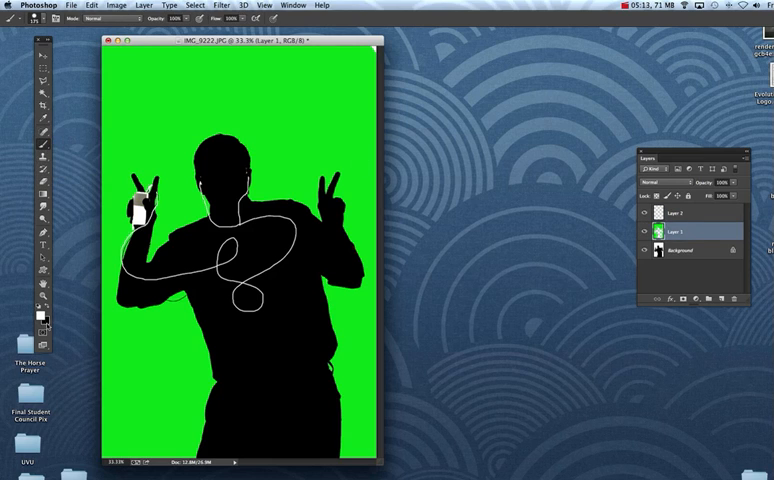
pyautogui.click(36, 308)
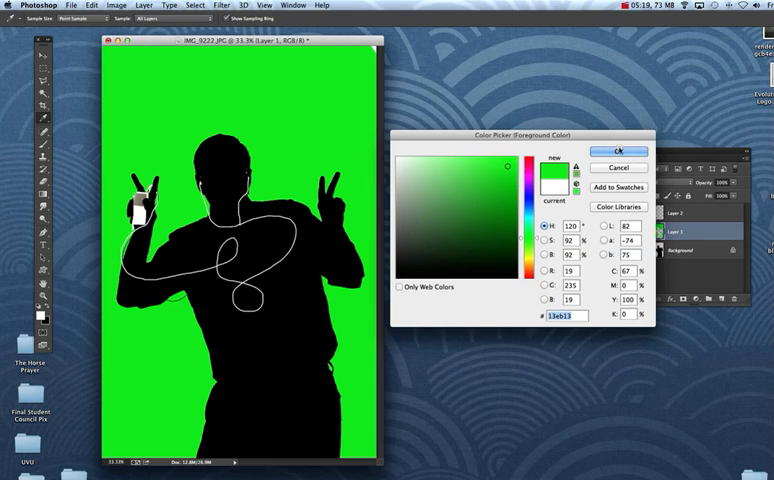
pyautogui.click(616, 148)
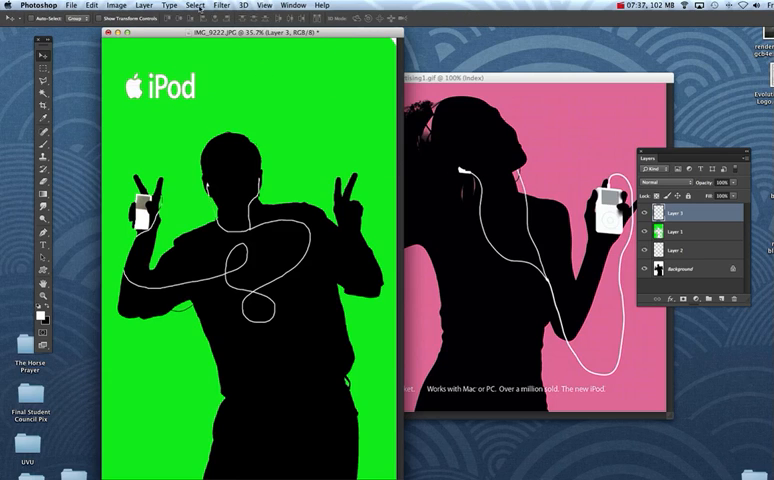
# Step: Flatten the green iPod poster and save it as a JPEG file
pyautogui.click(156, 4)
pyautogui.write('Me iPod Ad.jpg')
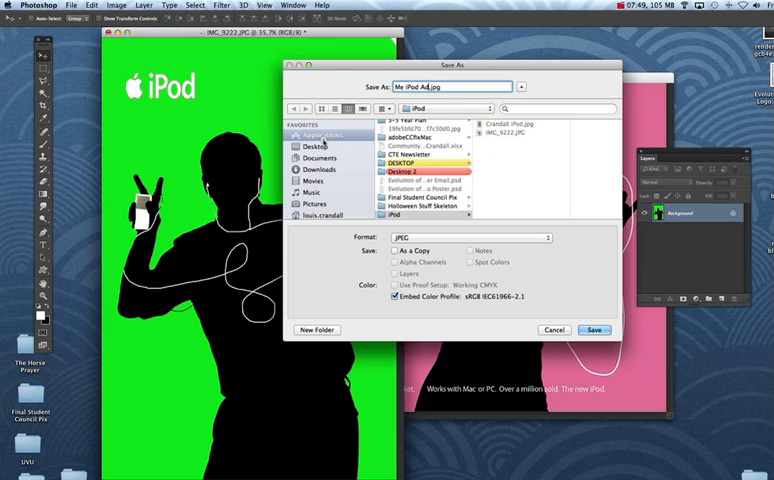
pyautogui.click(594, 330)
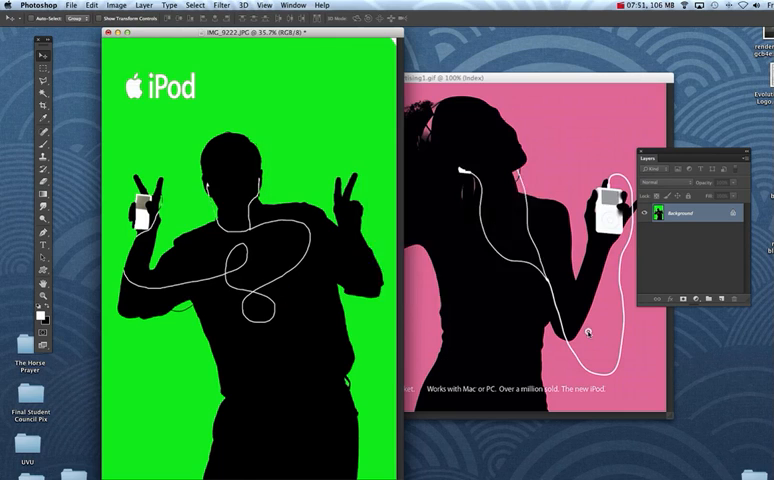